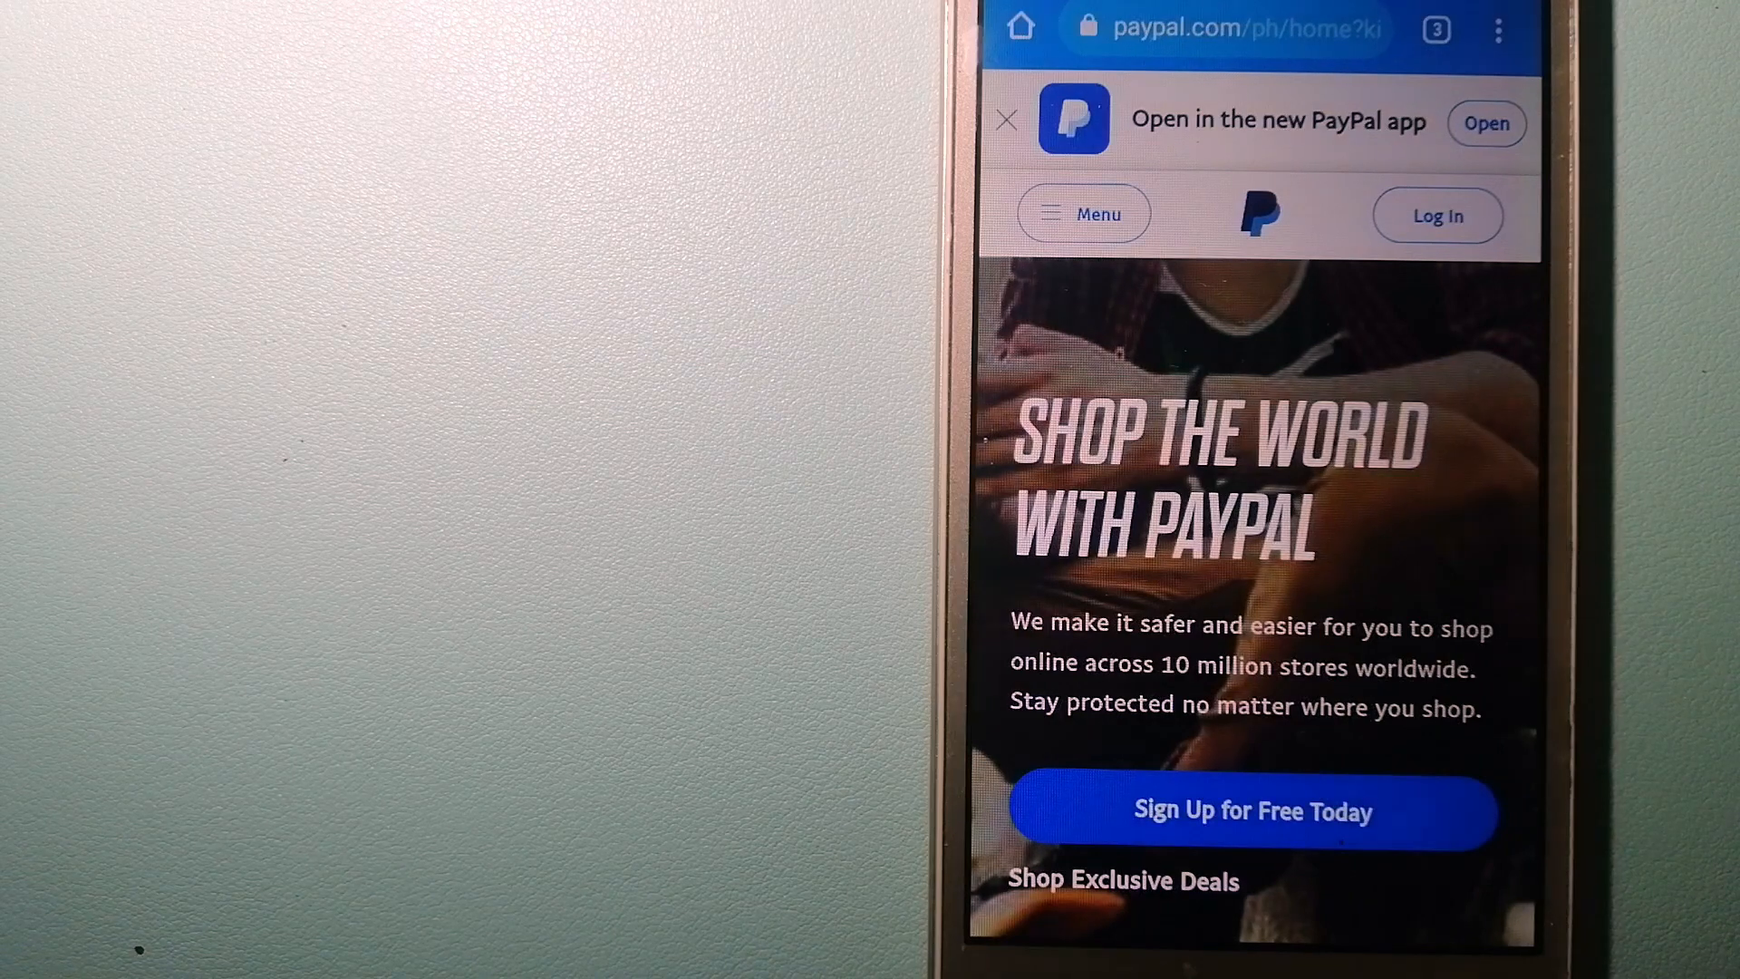
Switch from the PayPal homepage tab to the open Wise money transfer tab
click(1435, 31)
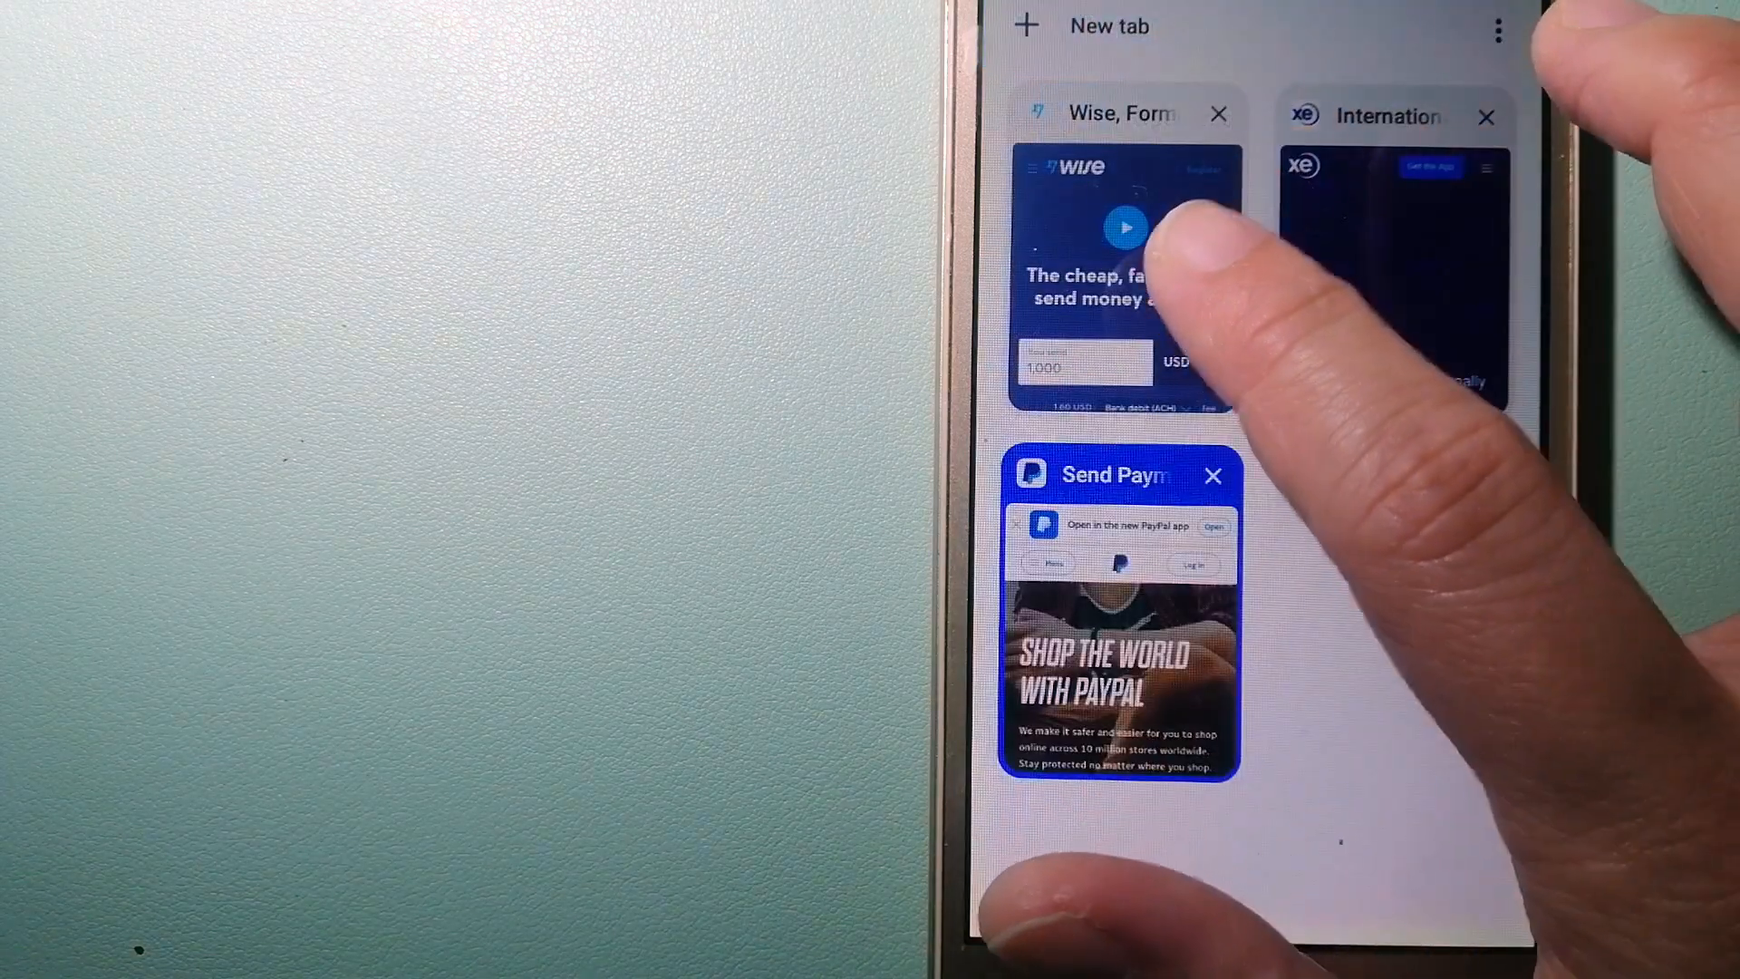
click(1125, 234)
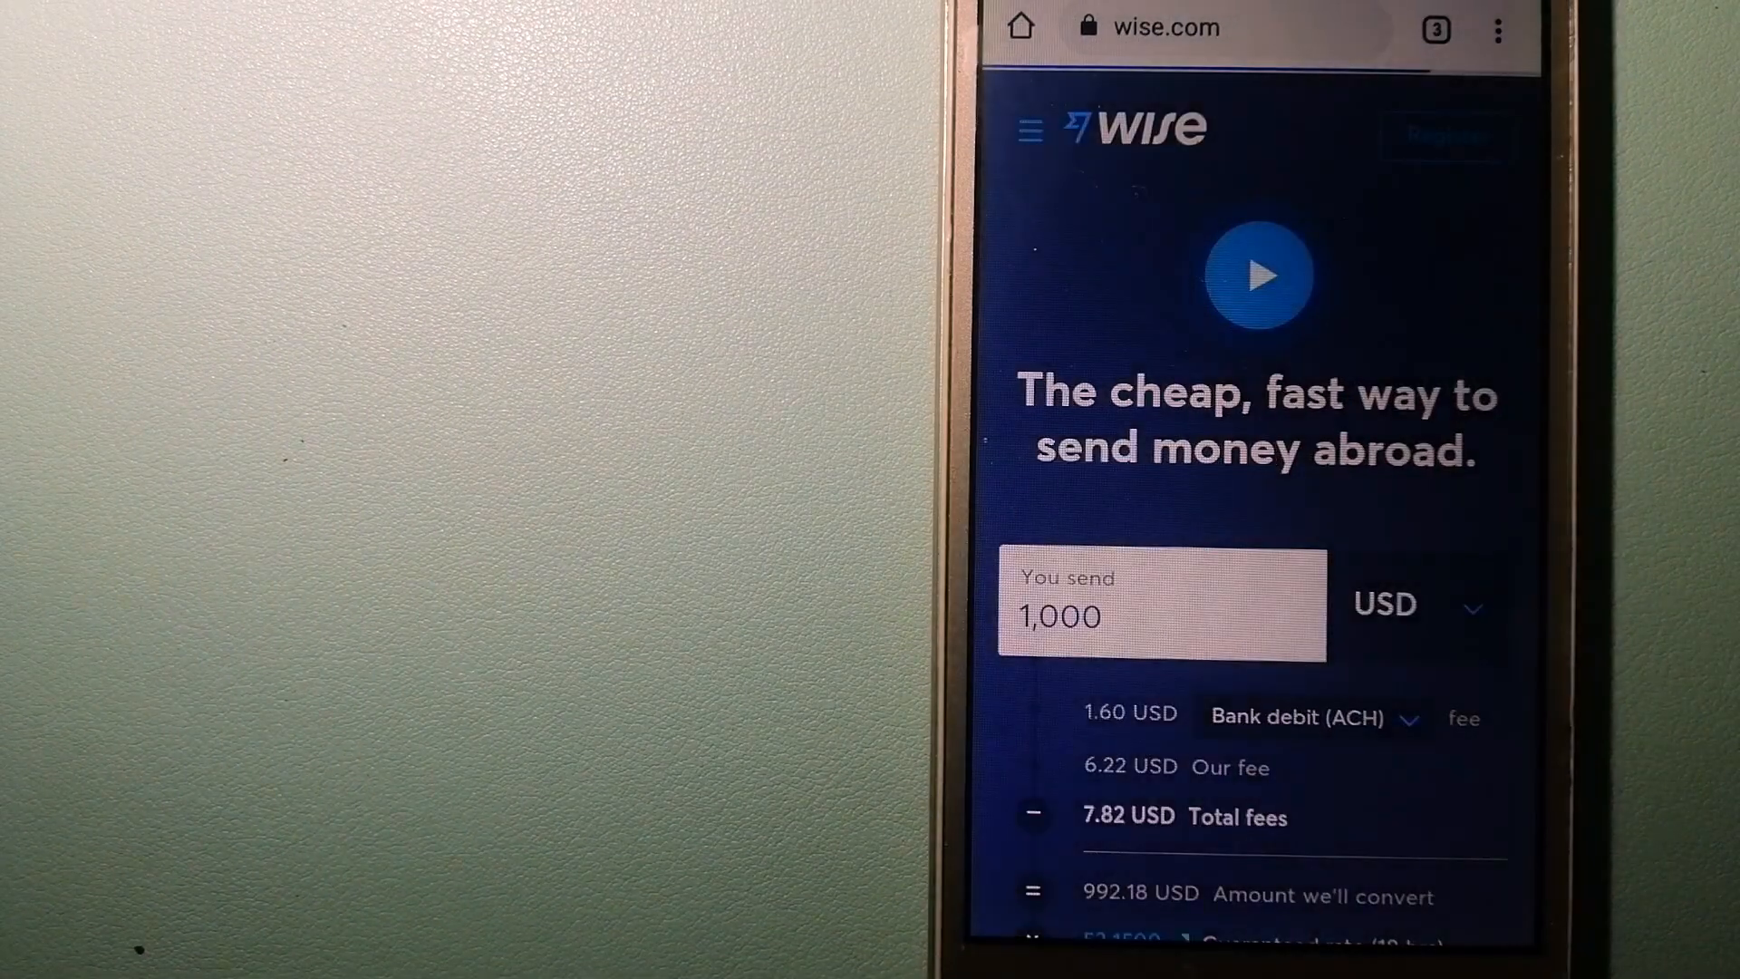